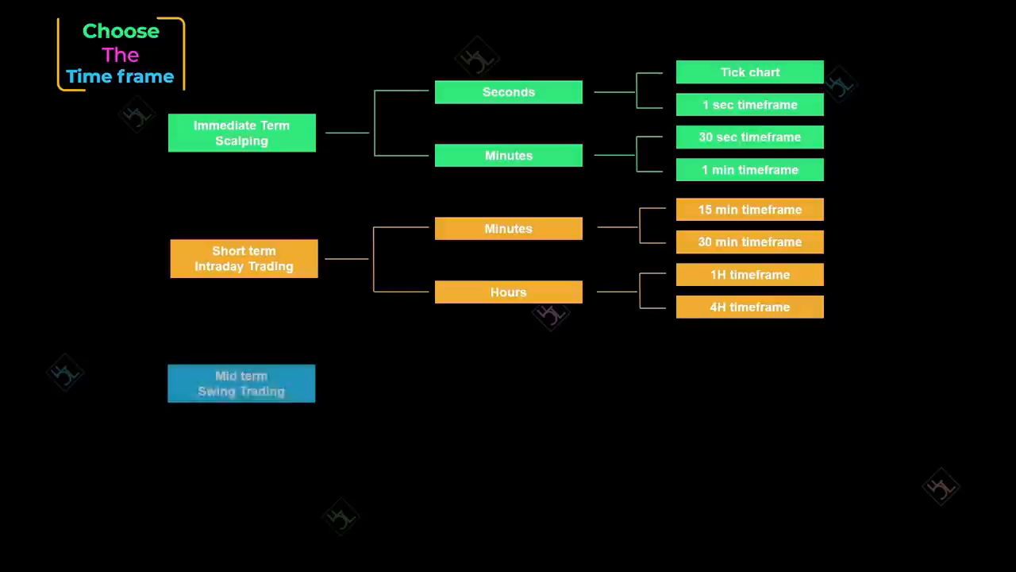
- Advance the animation to reveal the Hours, Days and Weeks boxes under Mid term Swing Trading
left_click(240, 383)
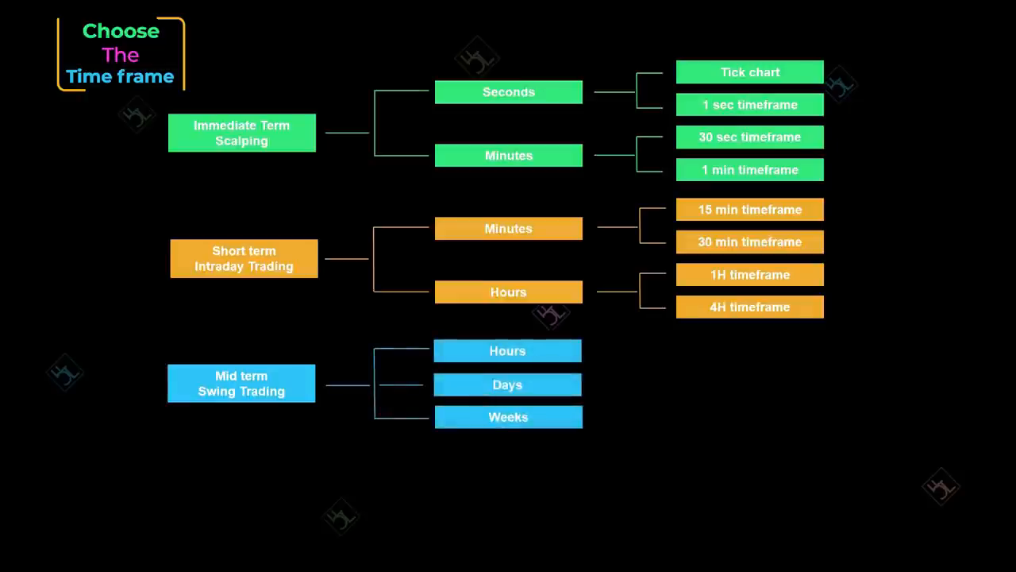